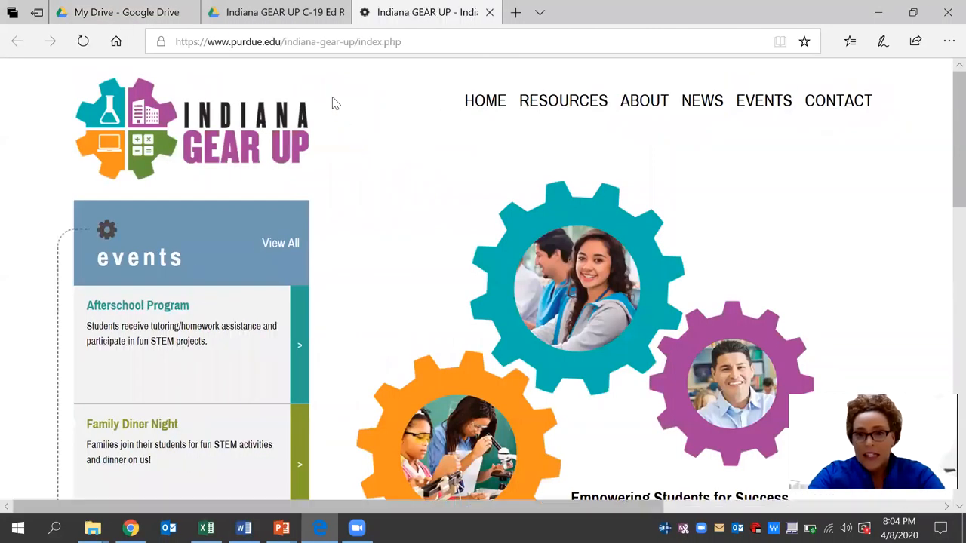
- Go to Resources > Teachers and follow the Indiana GEAR UP COVID-19 Resources link
click(563, 100)
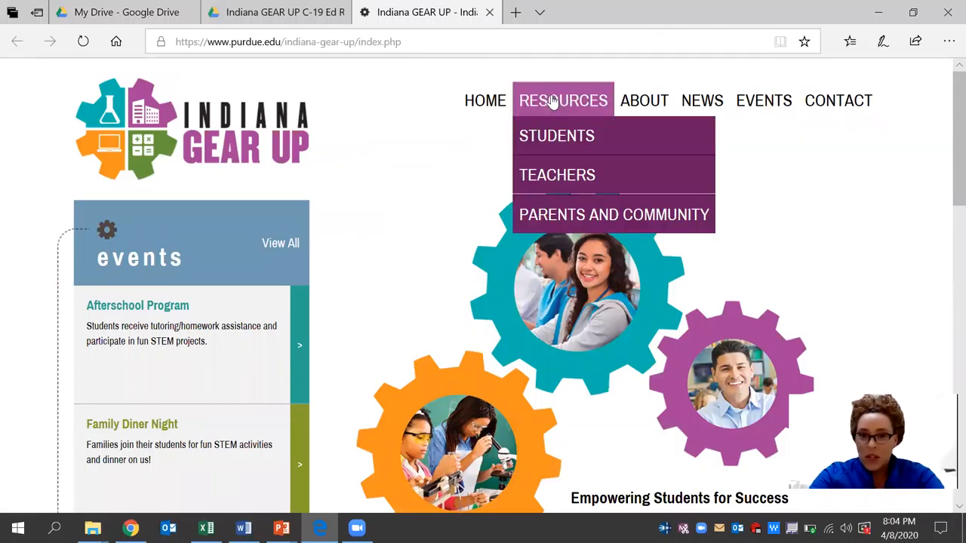
click(557, 175)
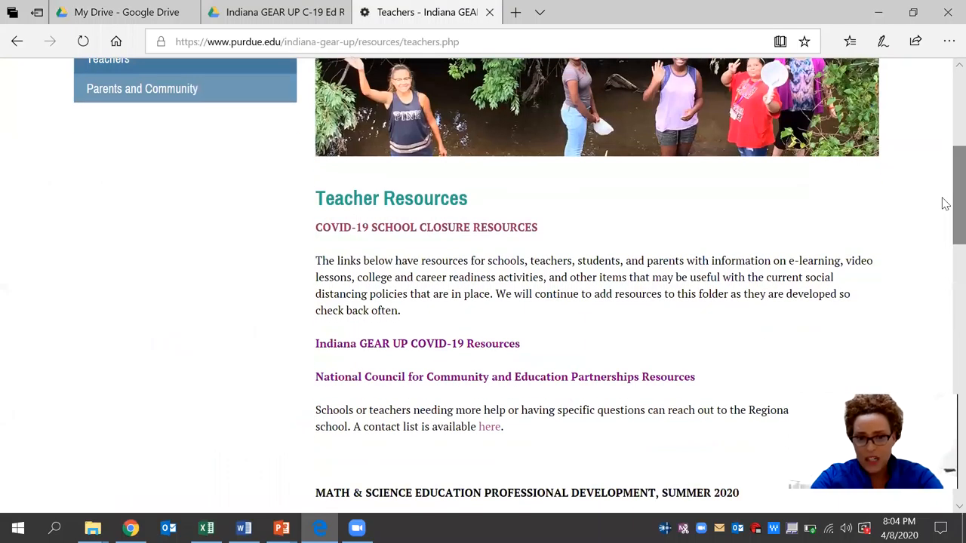
mouse_move(417, 344)
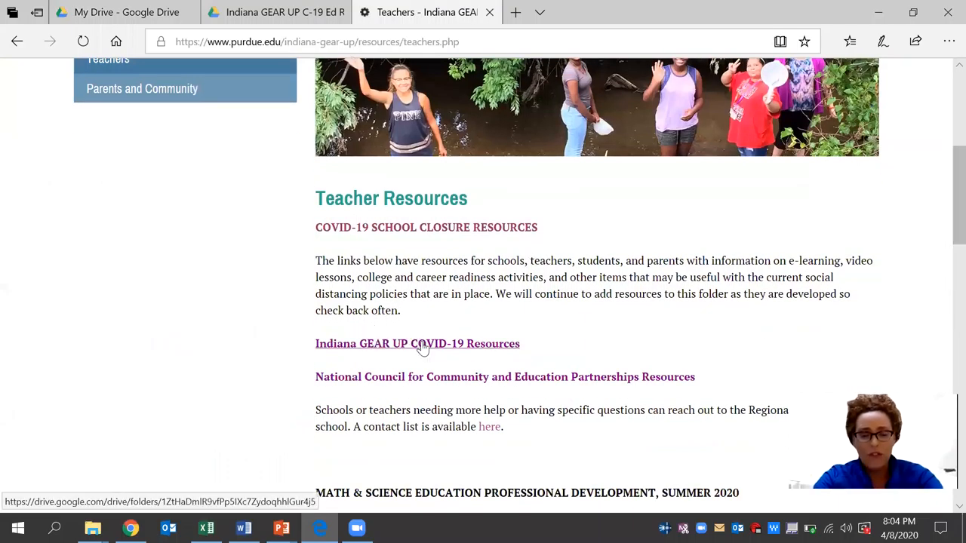
click(416, 344)
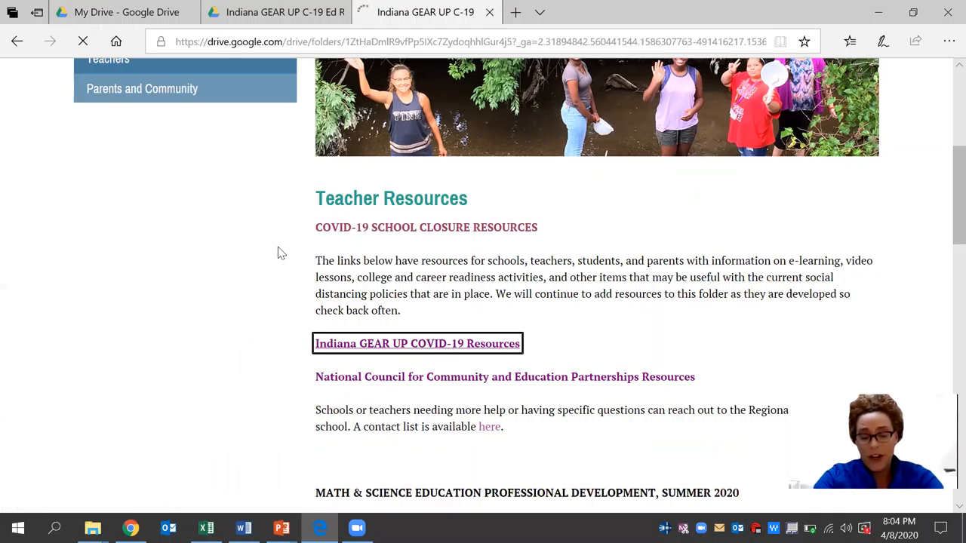
- Load the shared 'Indiana GEAR UP C-19 Ed Resources' Drive folder with its tutorials and guides
click(417, 344)
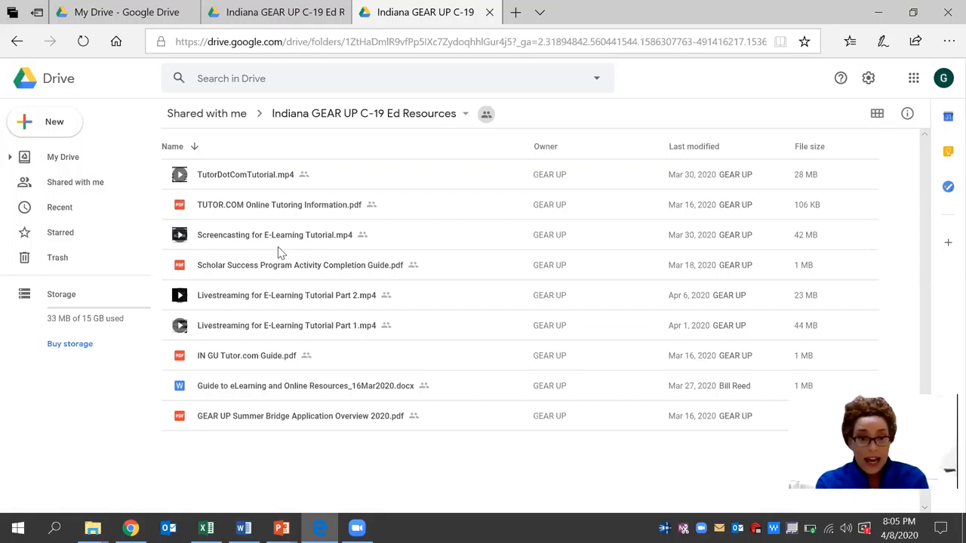
mouse_move(106, 74)
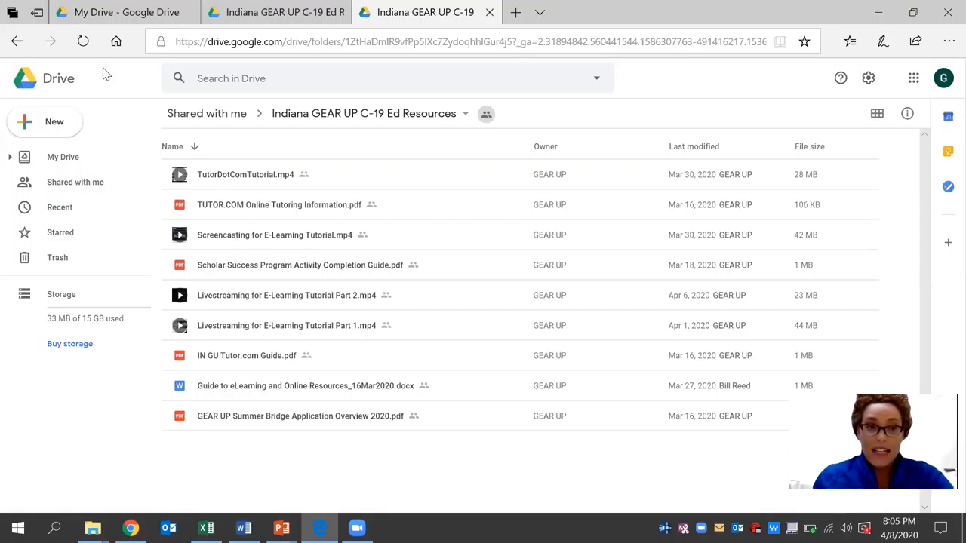
- Open GEAR UP_Educational_Website_Resources_Catalog.xlsx and follow its Creative Learning Systems link
click(123, 12)
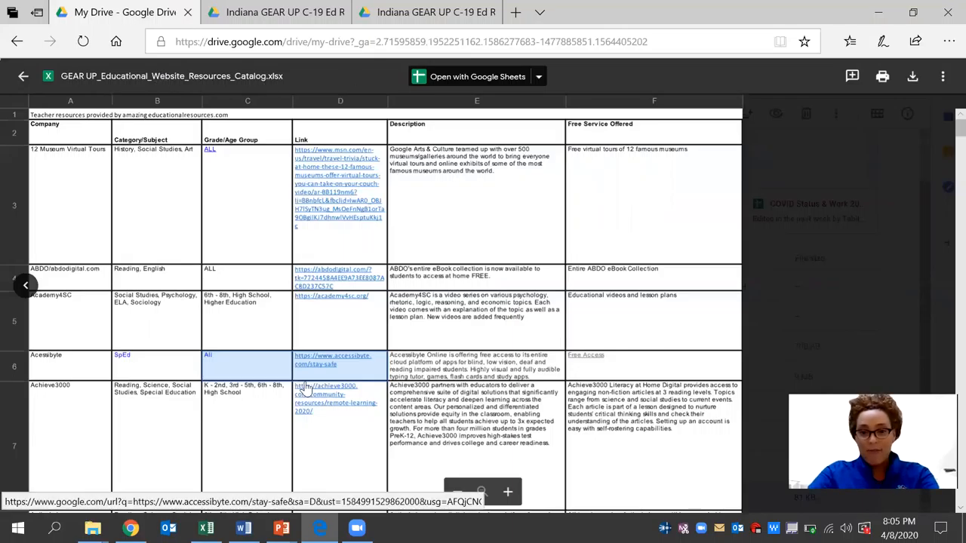
mouse_move(624, 470)
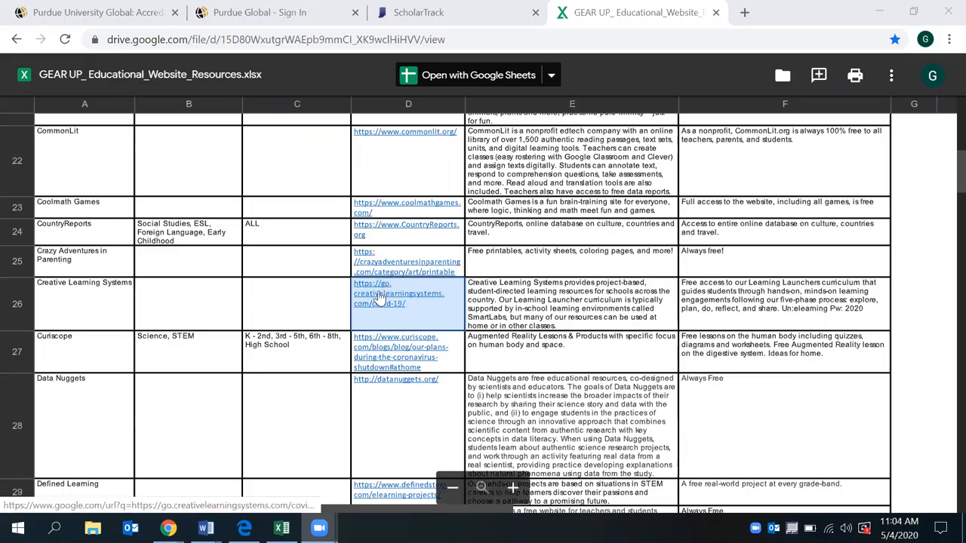
click(399, 293)
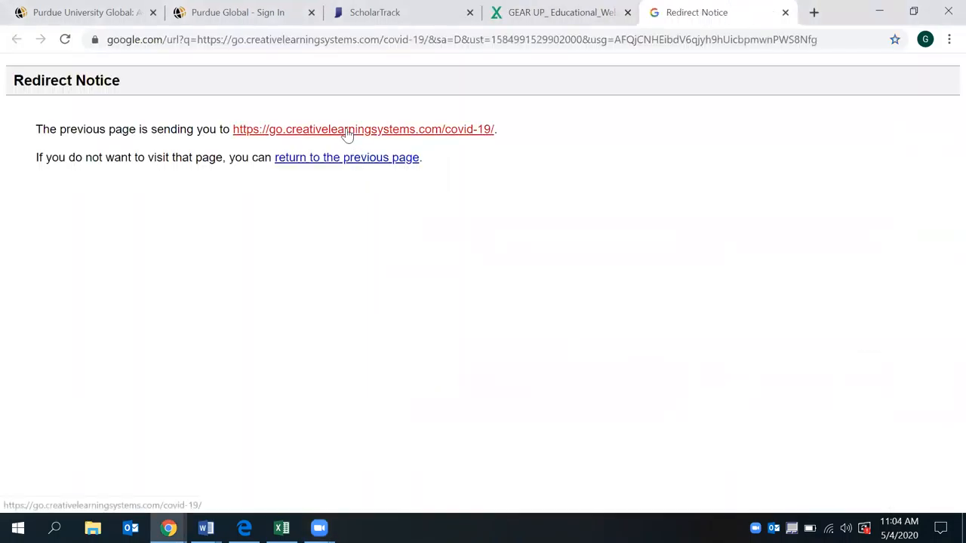
- Continue to go.creativelearningsystems.com and request access via 'Access the Curriculum'
click(362, 130)
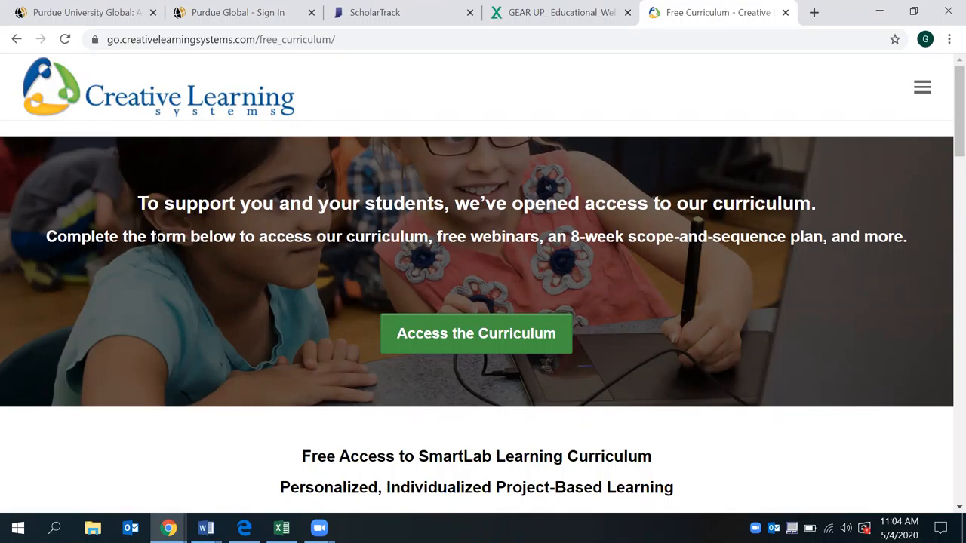
mouse_move(516, 324)
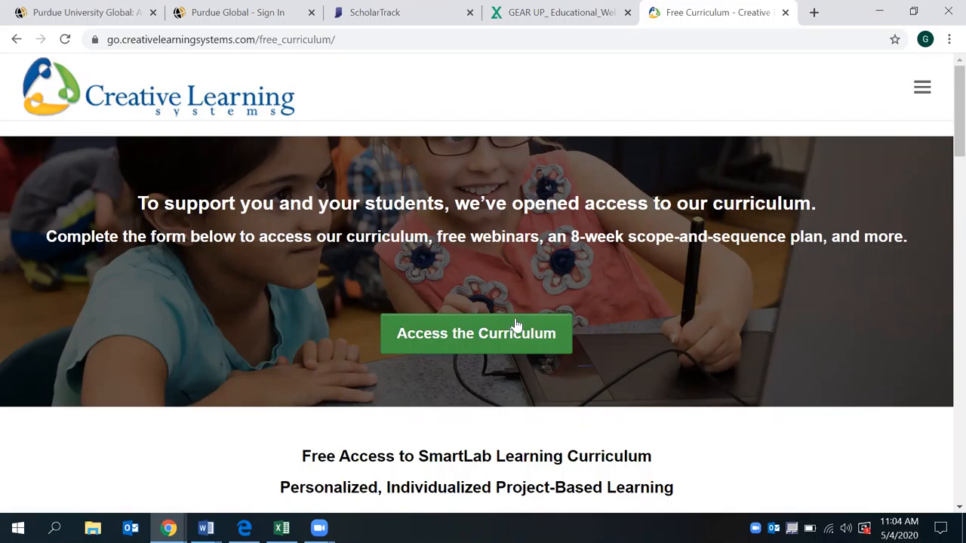
click(477, 334)
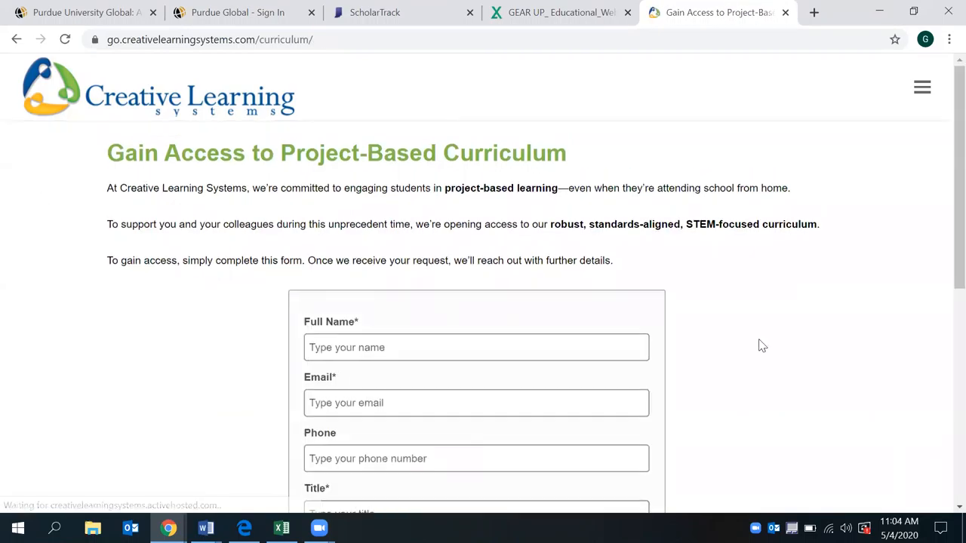
- Navigate the browser to ll.creativelearningsystems.com to reach SmartLab LaunchPad
scroll(down, 3)
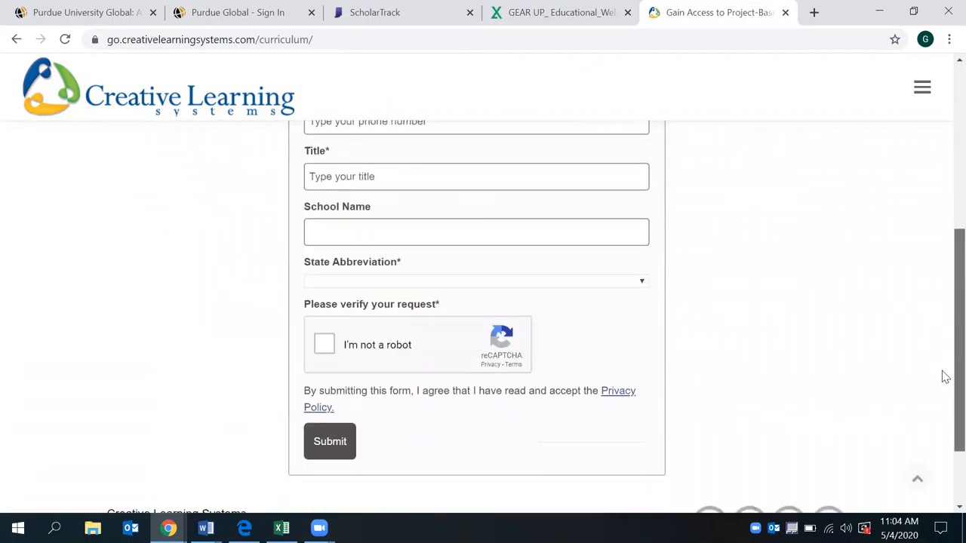
mouse_move(335, 69)
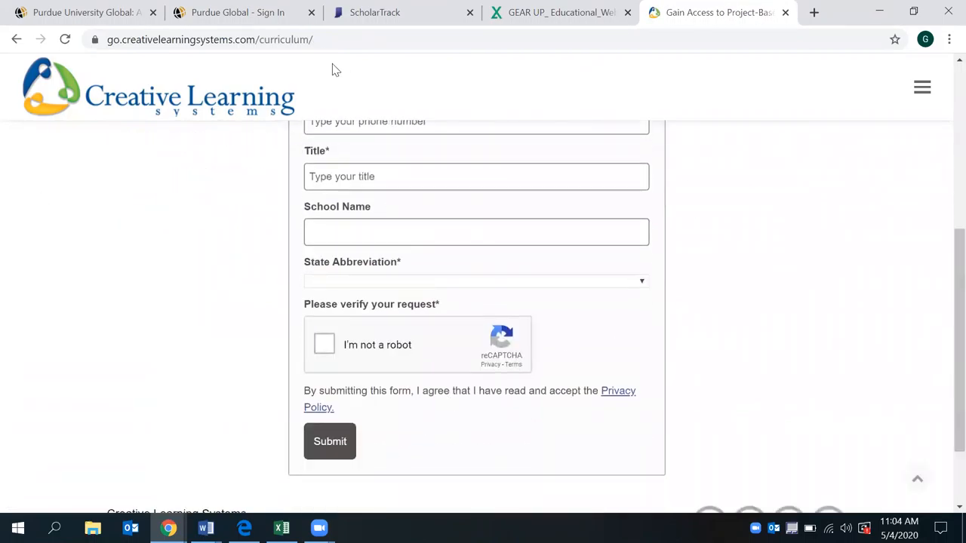
click(209, 39)
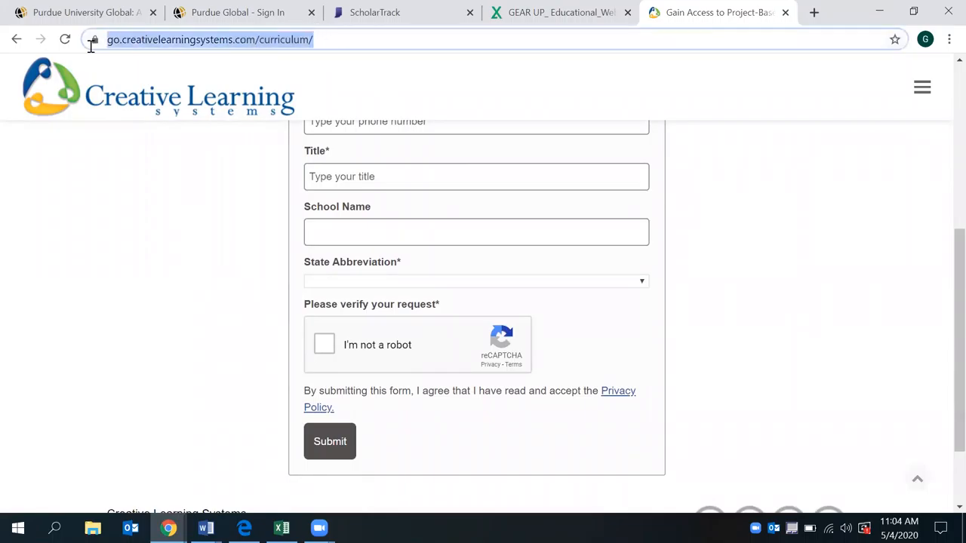
text(ll.creativelearningsystems.com)
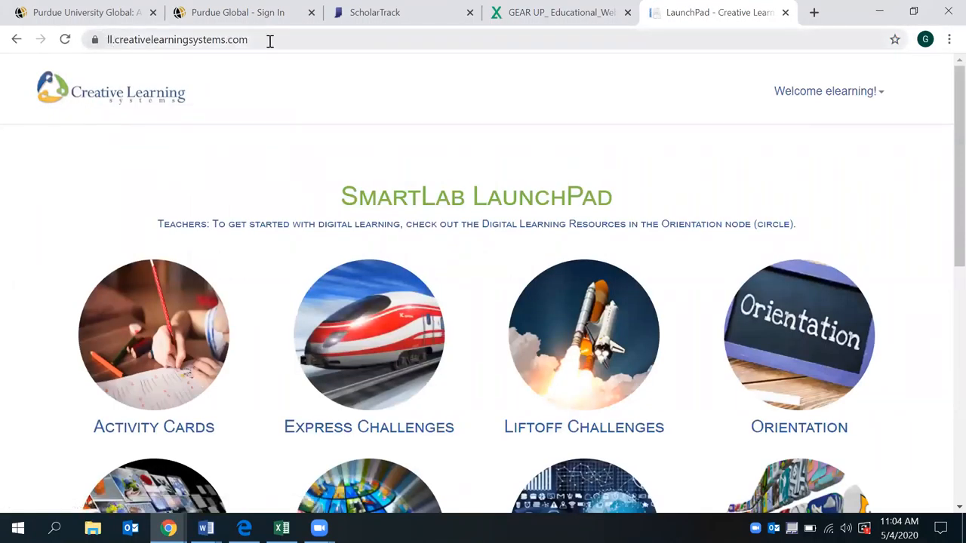
- Log out of the currently signed-in LaunchPad account via the Welcome menu
click(824, 90)
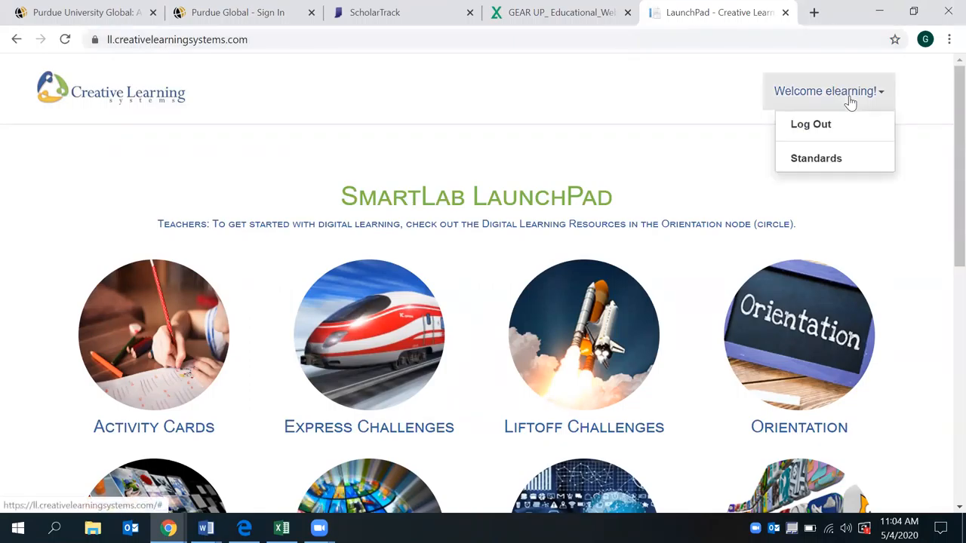
mouse_move(810, 124)
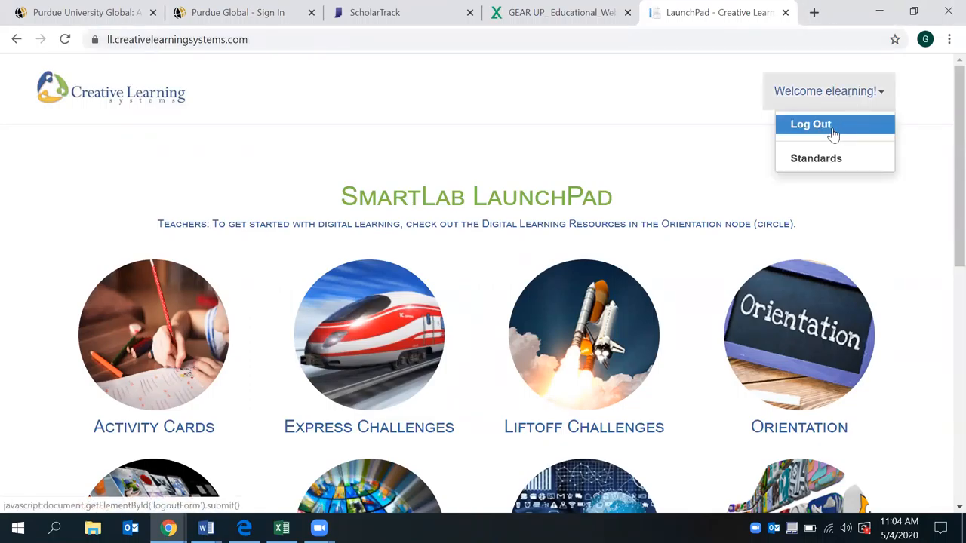
click(811, 124)
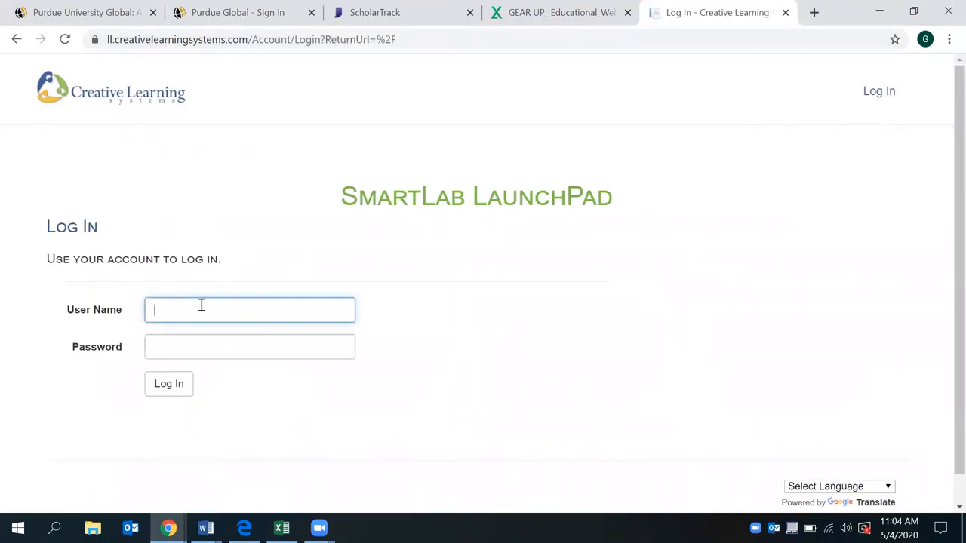
- Sign in as the eLearning account and decline Chrome's offer to save the password
click(249, 309)
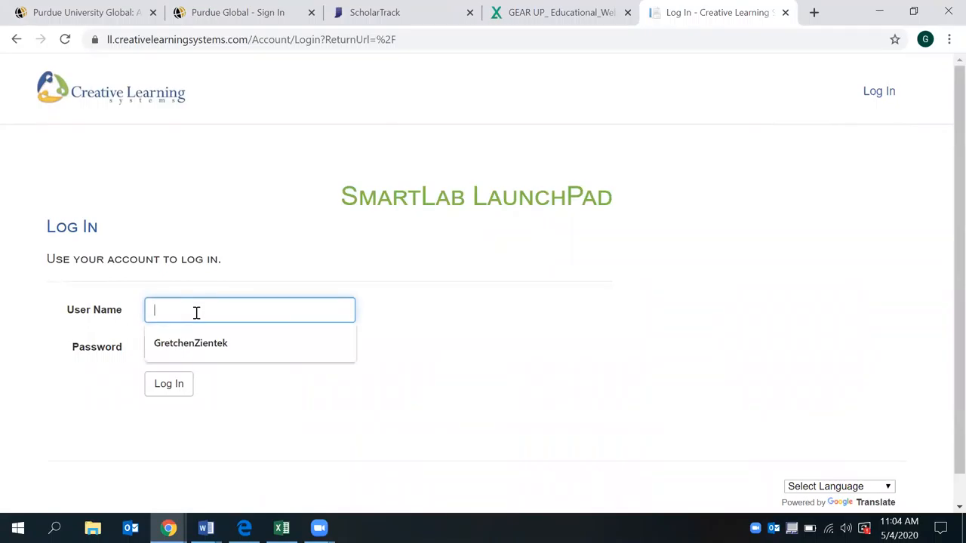
text(eLearni)
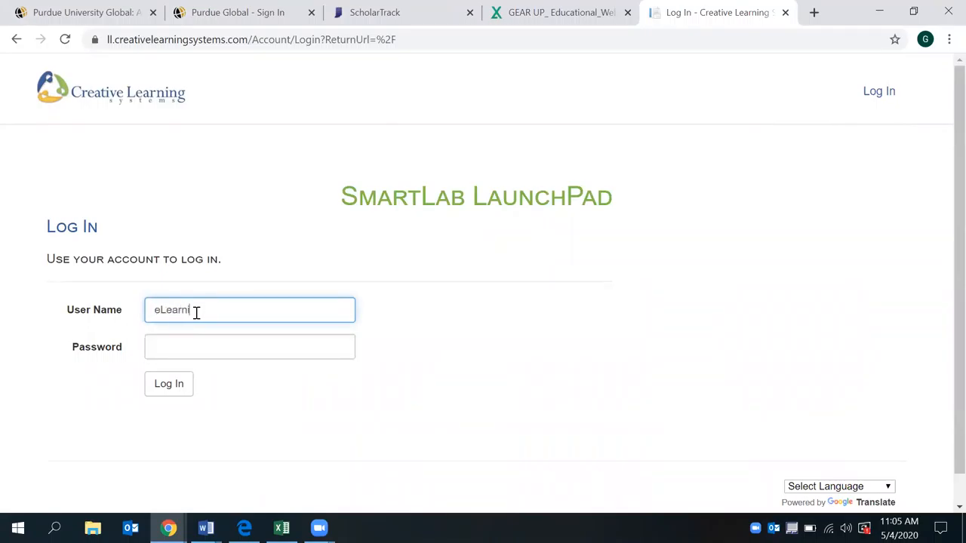
click(249, 345)
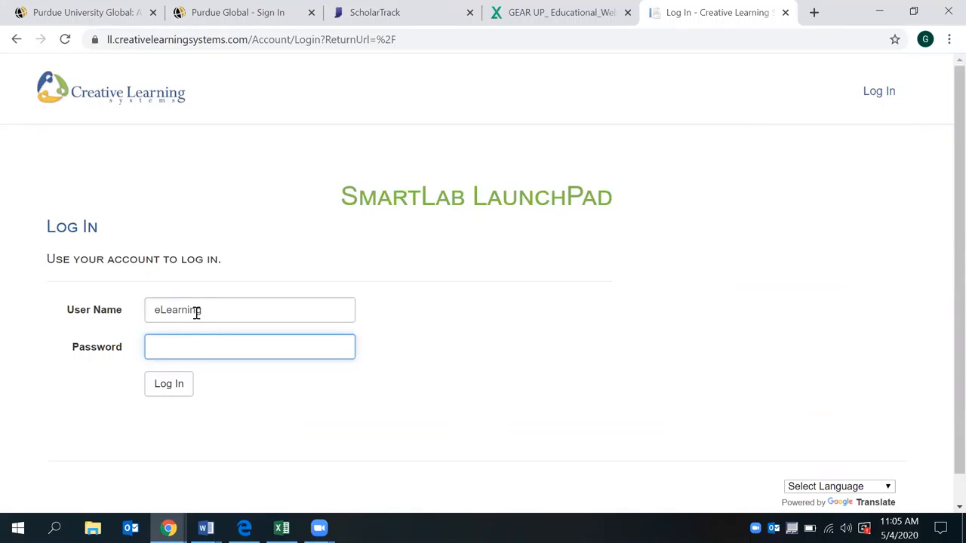
text(••••)
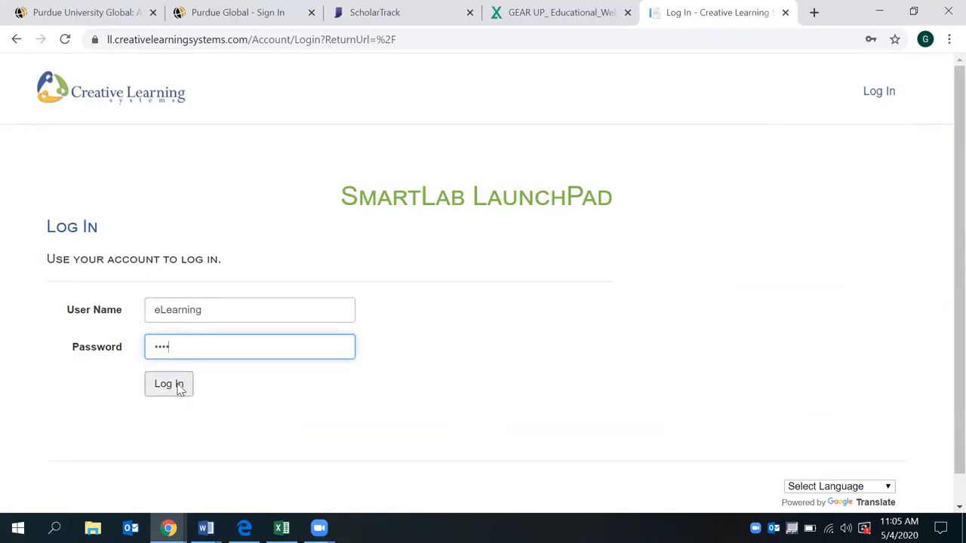
click(169, 385)
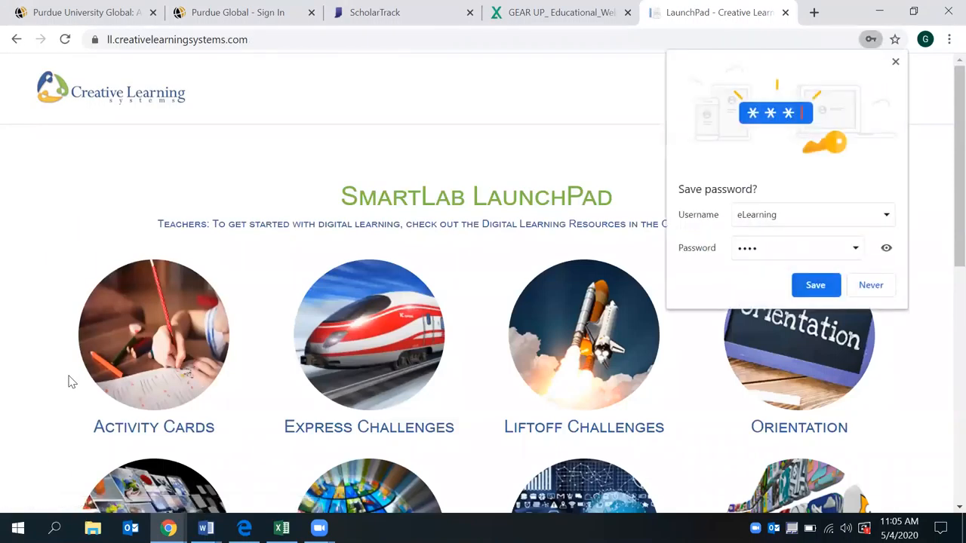
click(870, 285)
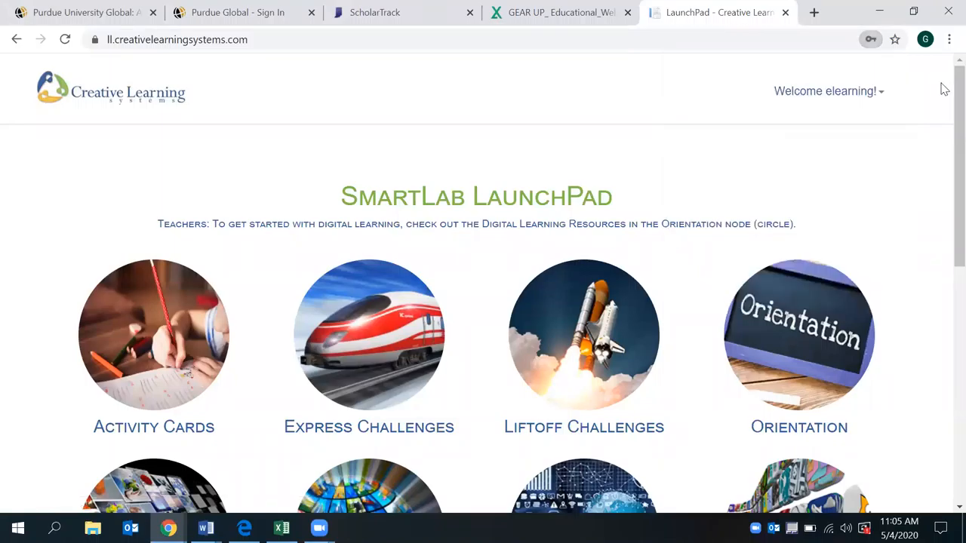
- Scroll the LaunchPad home page to look over the learning category grid
scroll(down, 3)
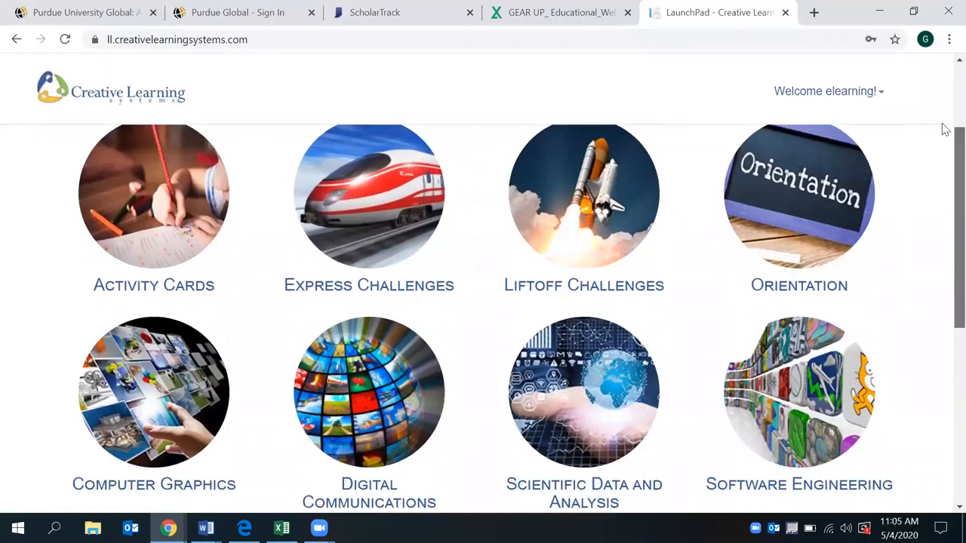
scroll(up, 3)
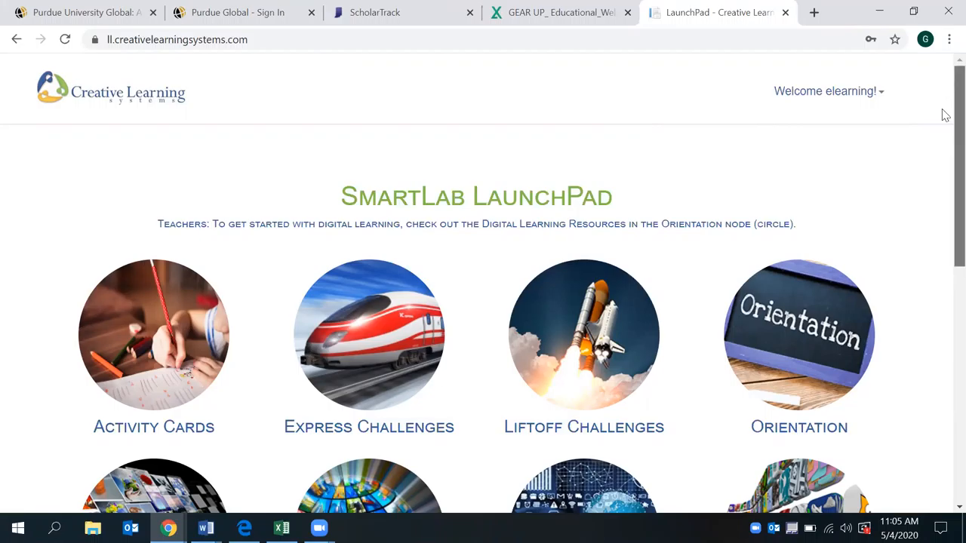
scroll(down, 3)
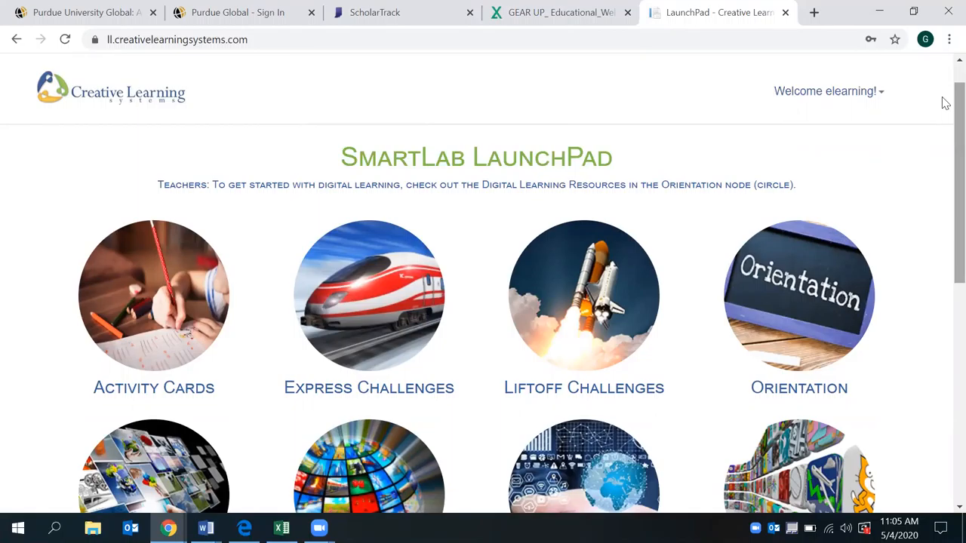
mouse_move(717, 250)
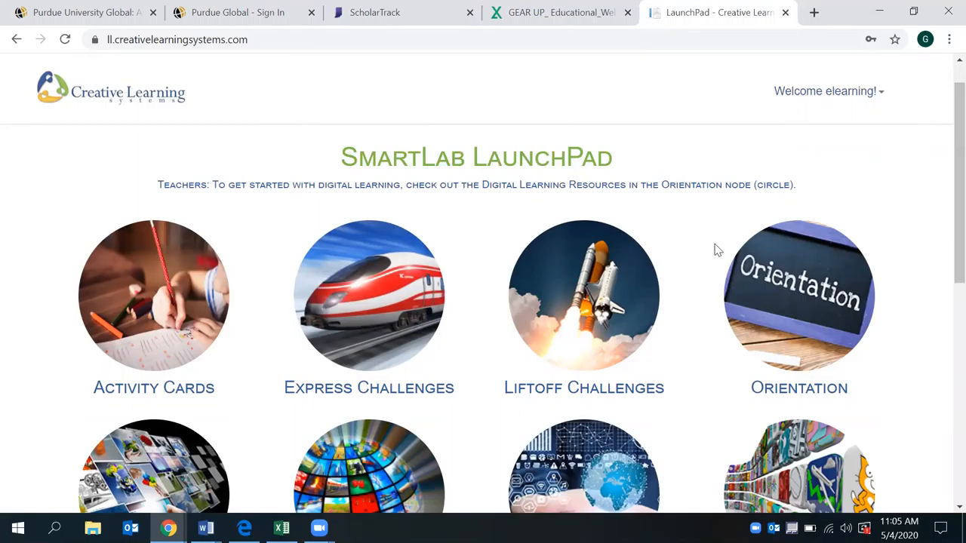
mouse_move(944, 203)
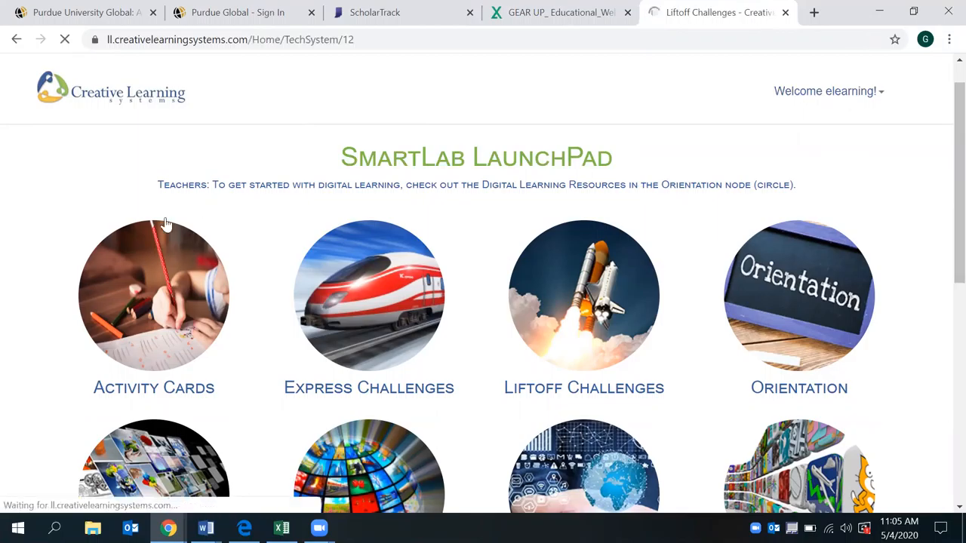
- Enter Liftoff Challenges and choose the Scientific Data and Analysis topic
click(583, 295)
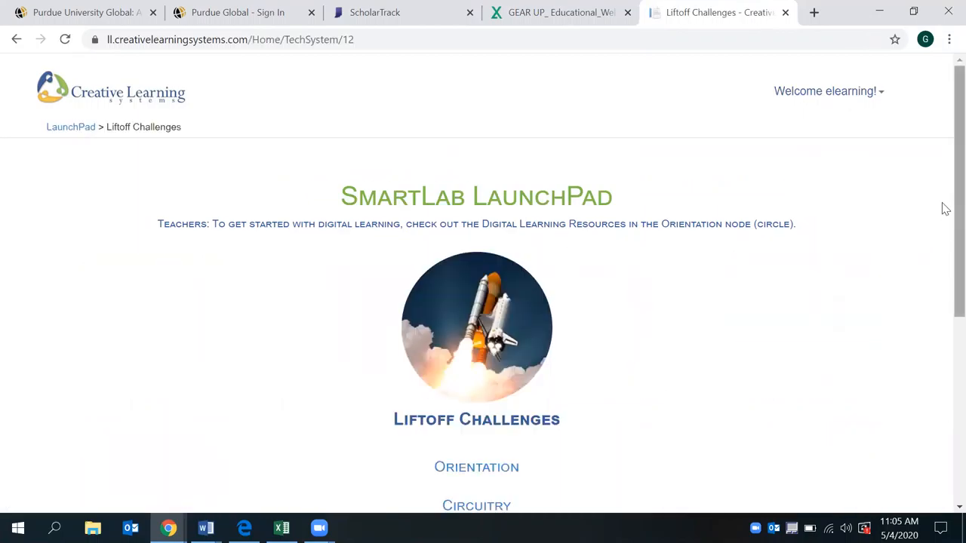
scroll(down, 3)
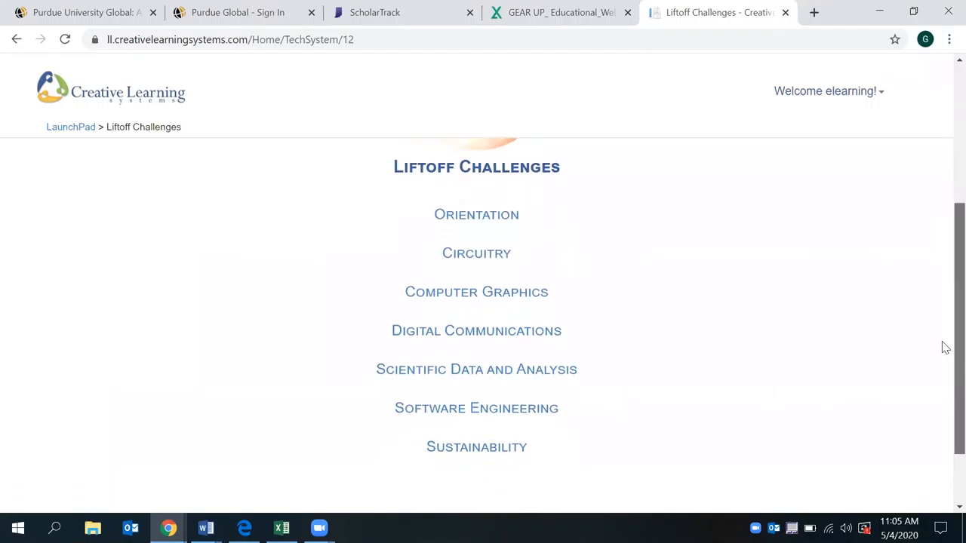
scroll(down, 3)
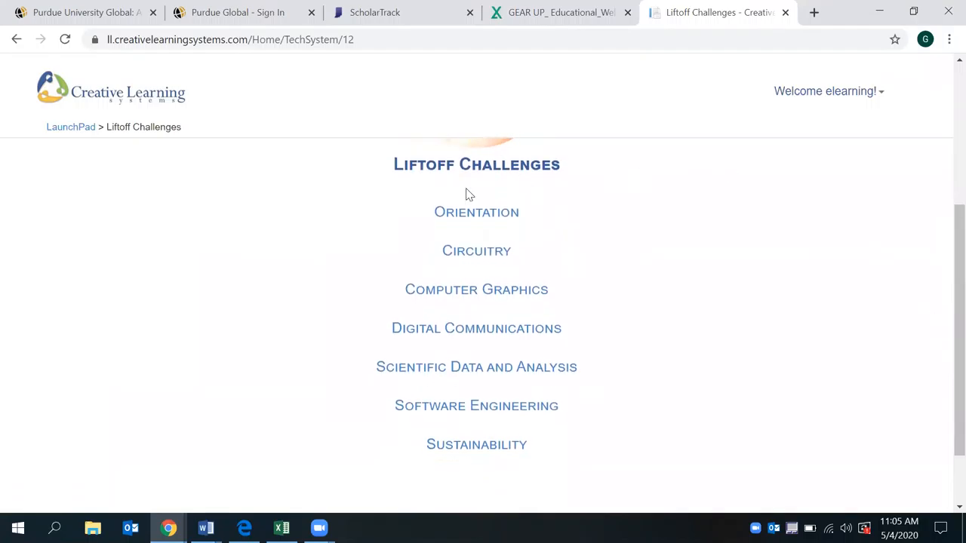
mouse_move(812, 349)
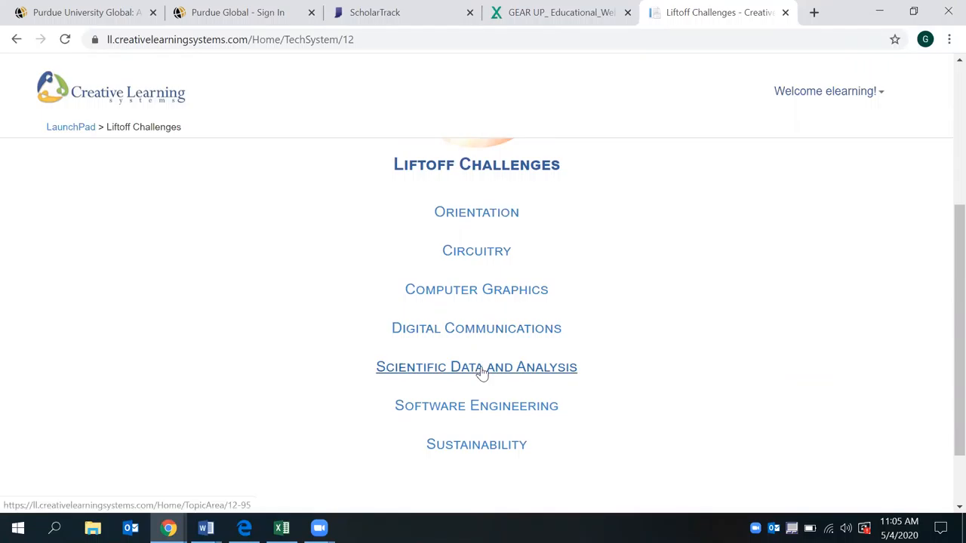
click(477, 367)
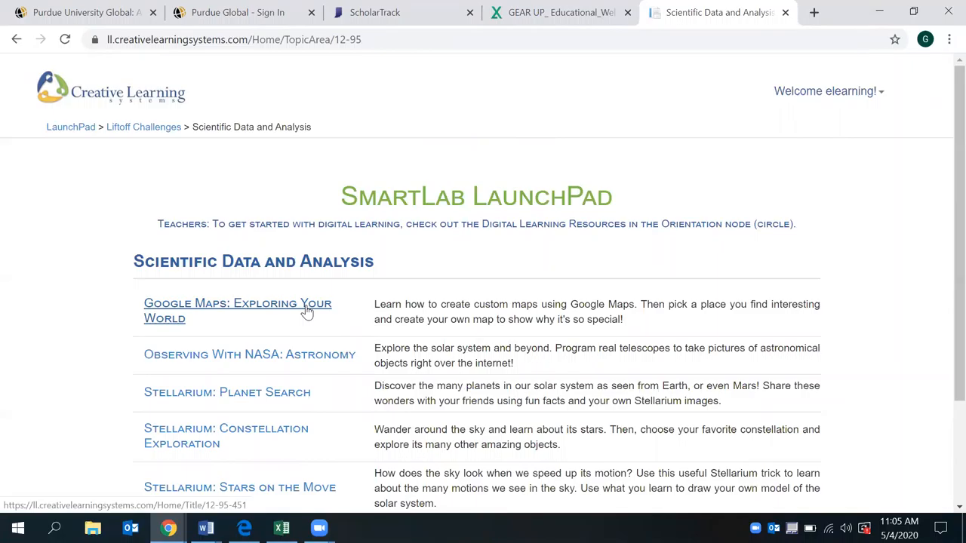
- Open 'Google Maps: Exploring Your World' and scroll through its overview, video and materials
click(237, 304)
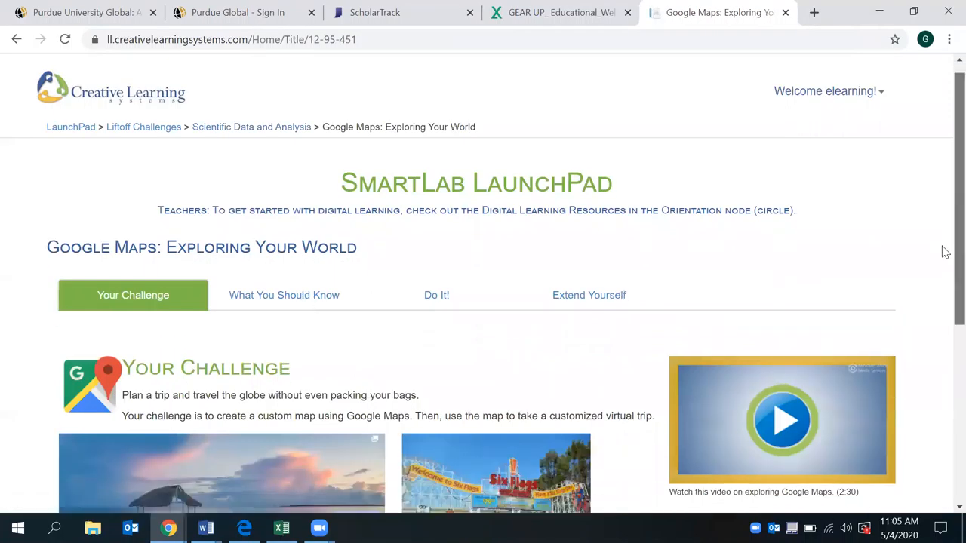
scroll(down, 3)
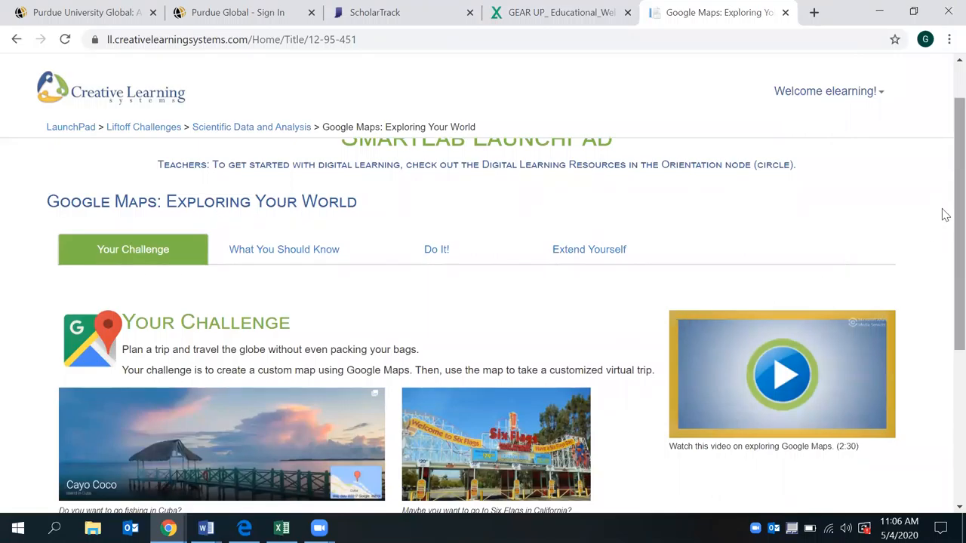
scroll(down, 3)
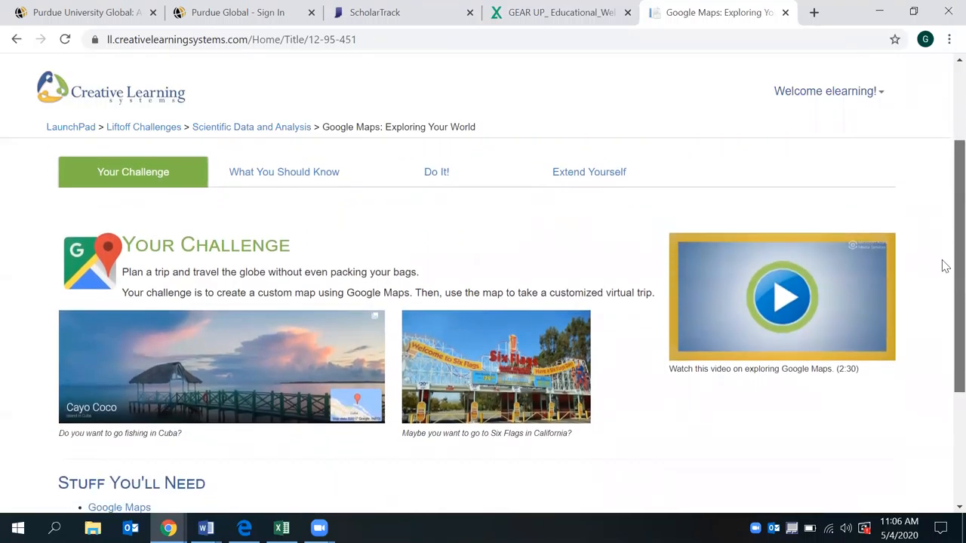
scroll(down, 3)
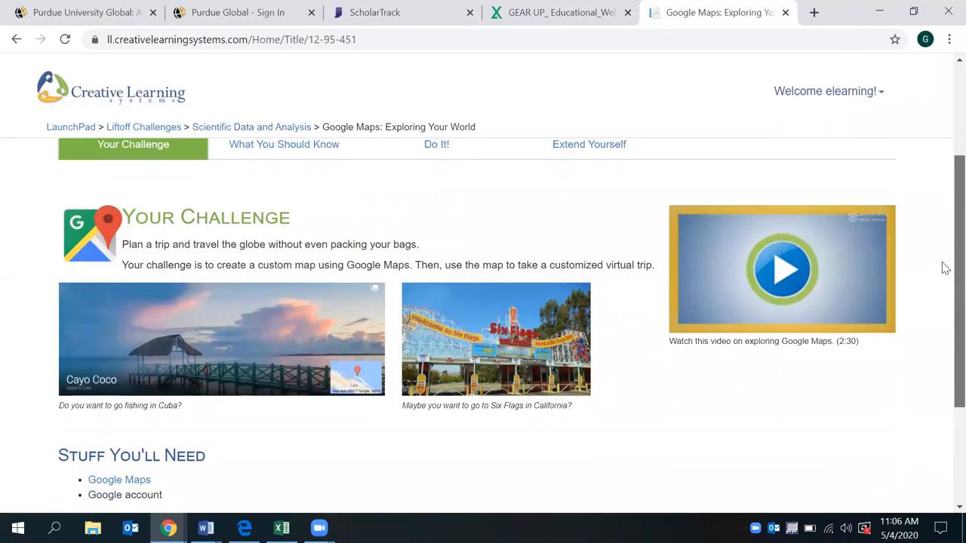
- Read through the What You Should Know tab covering map basics, routing tools and map creation
click(283, 169)
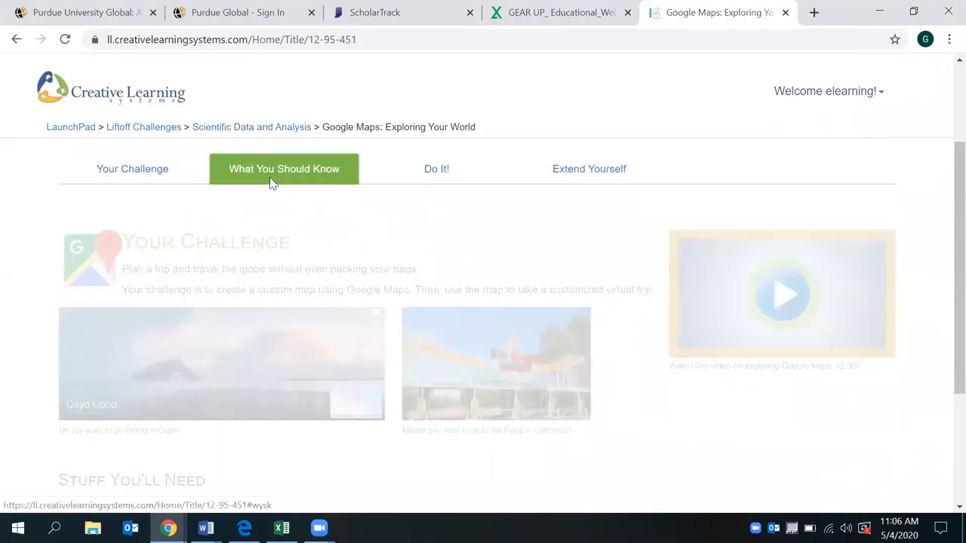
click(284, 169)
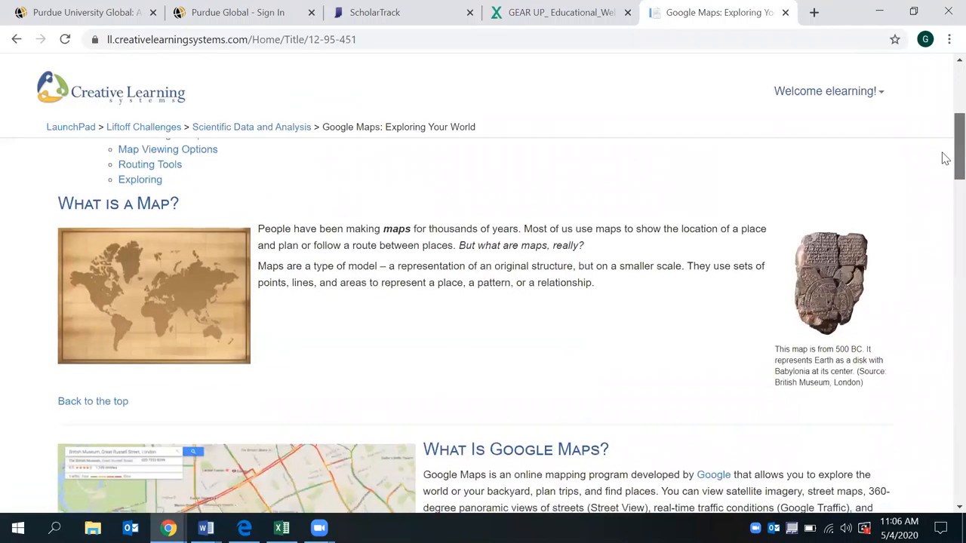
scroll(down, 3)
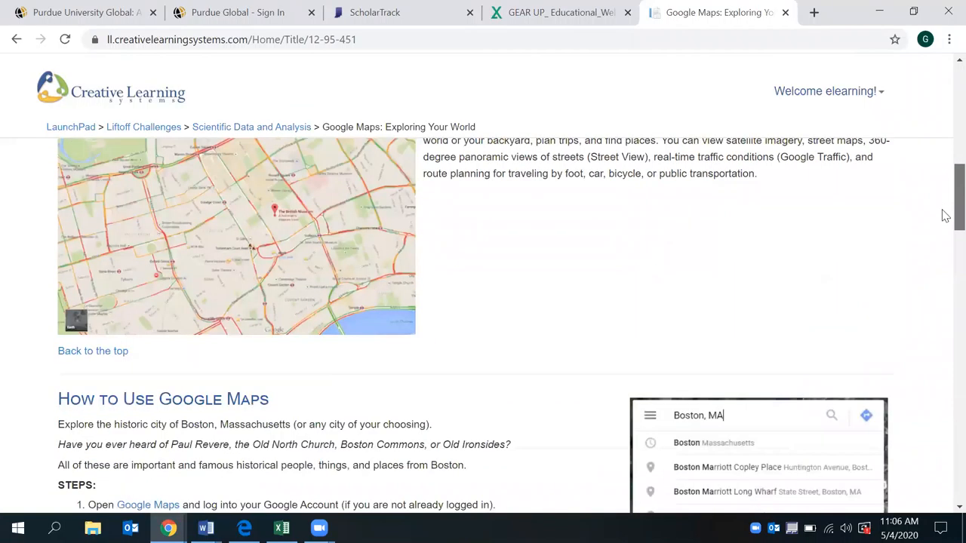
scroll(down, 3)
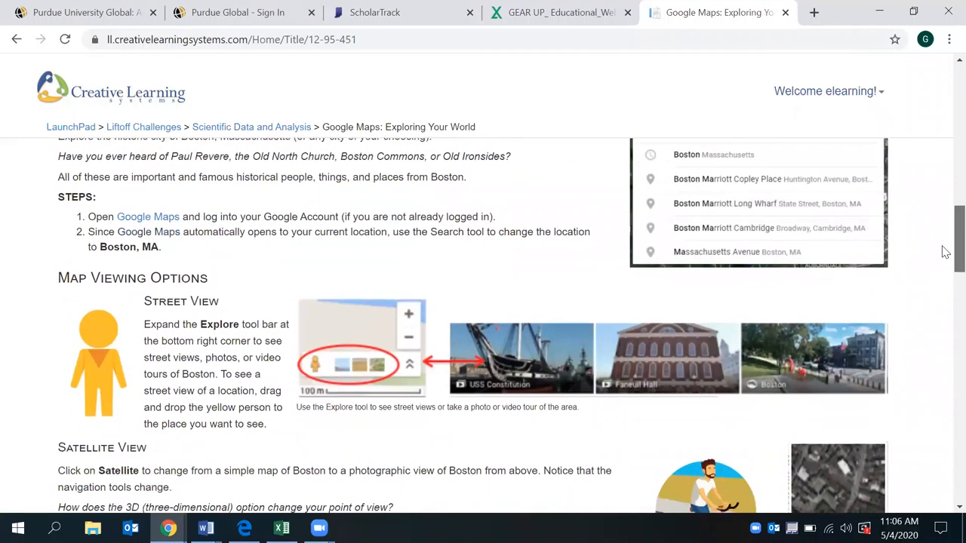
scroll(down, 3)
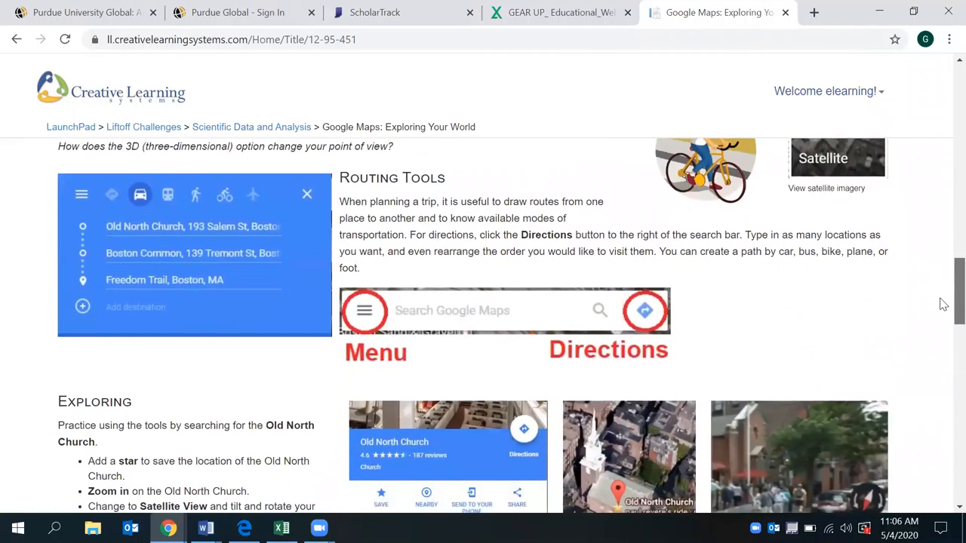
scroll(down, 3)
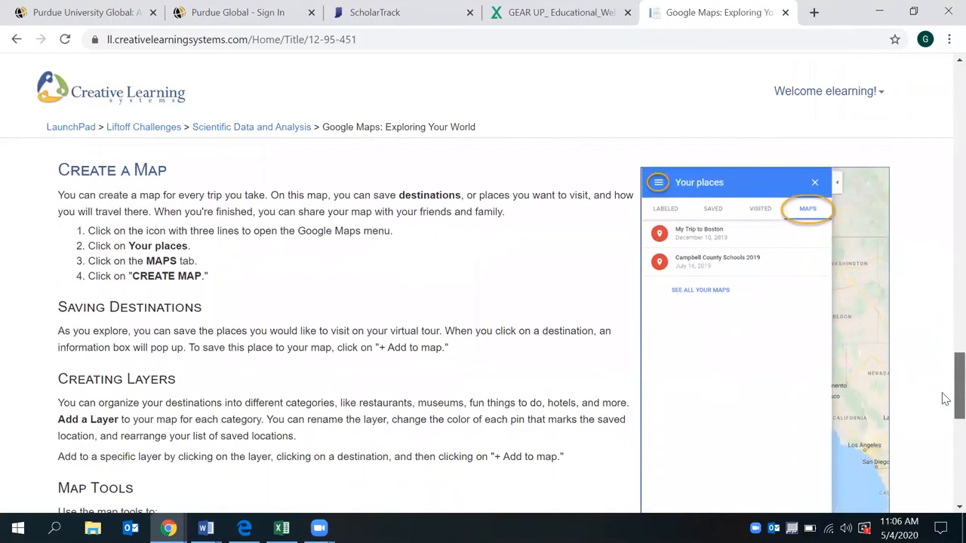
scroll(down, 3)
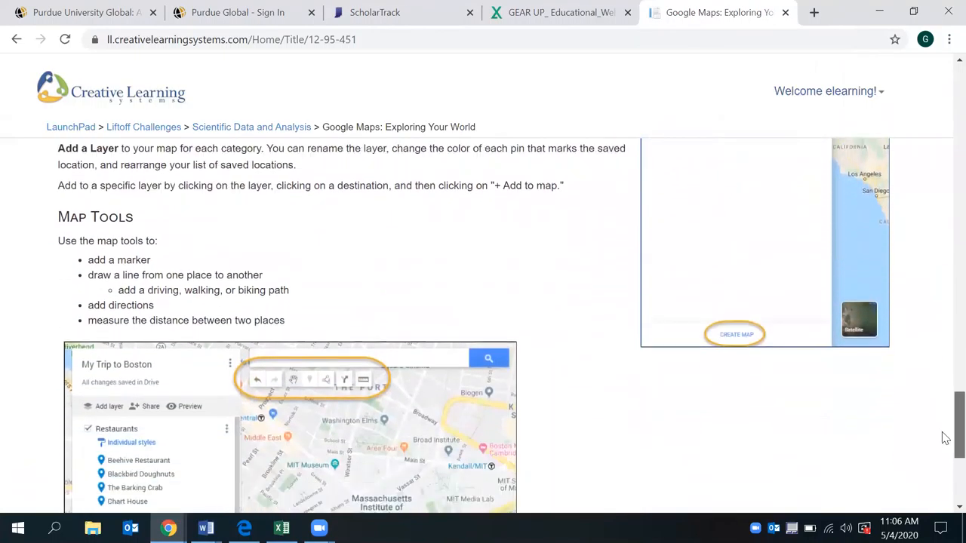
scroll(down, 3)
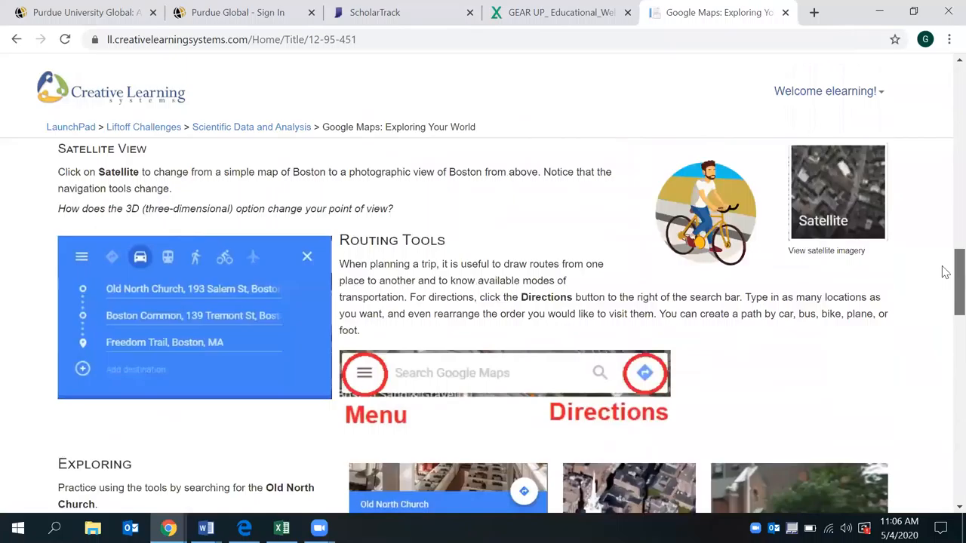
scroll(up, 3)
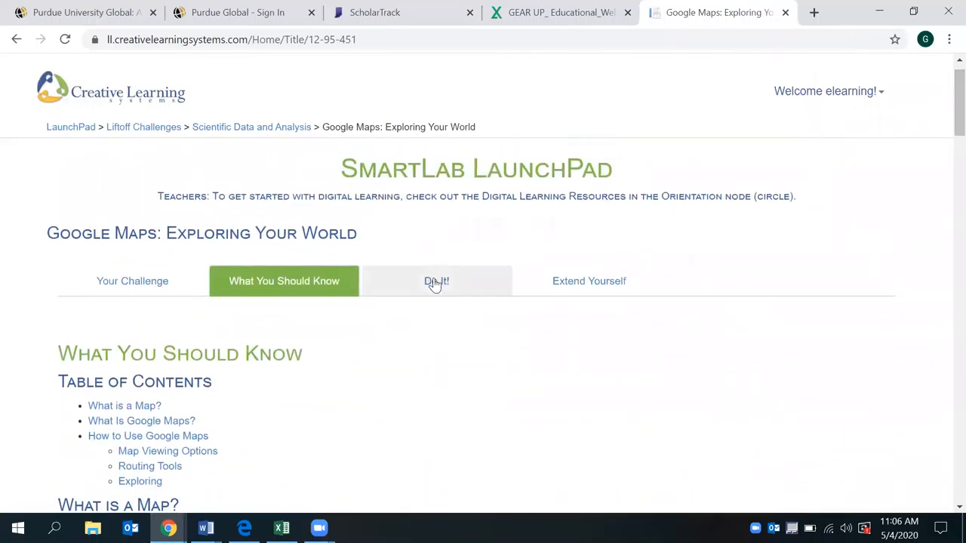
- Switch to the Do It! tab and read through the Boston virtual-trip planning and recording steps
click(436, 281)
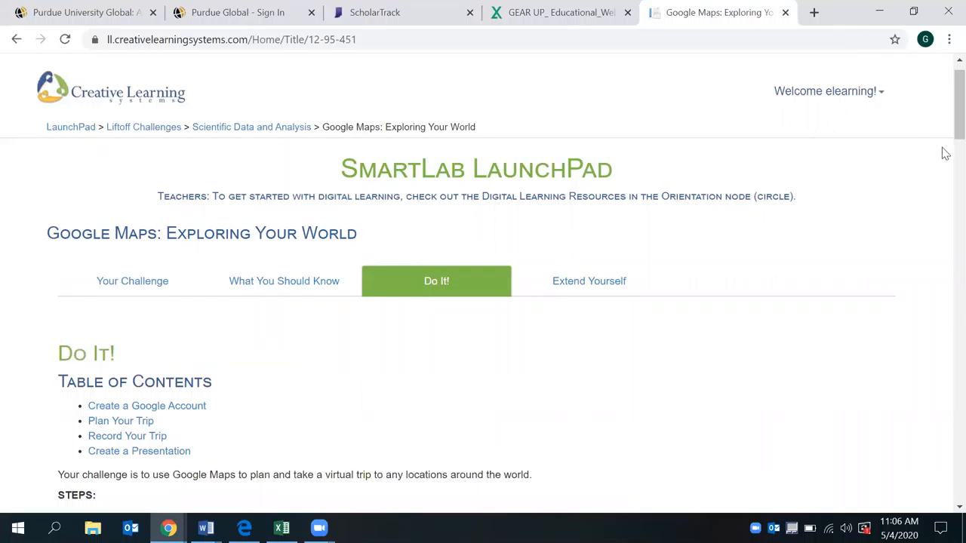
scroll(down, 3)
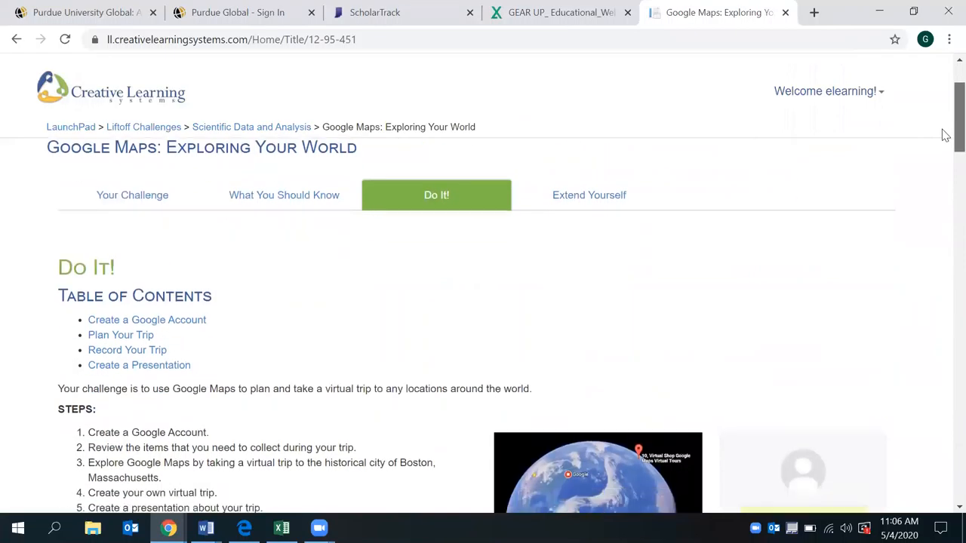
scroll(down, 3)
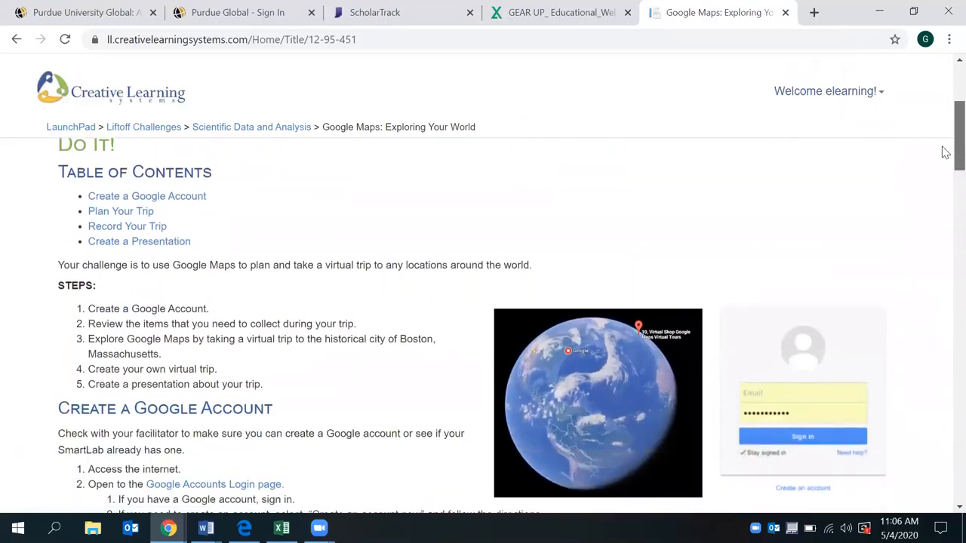
scroll(down, 3)
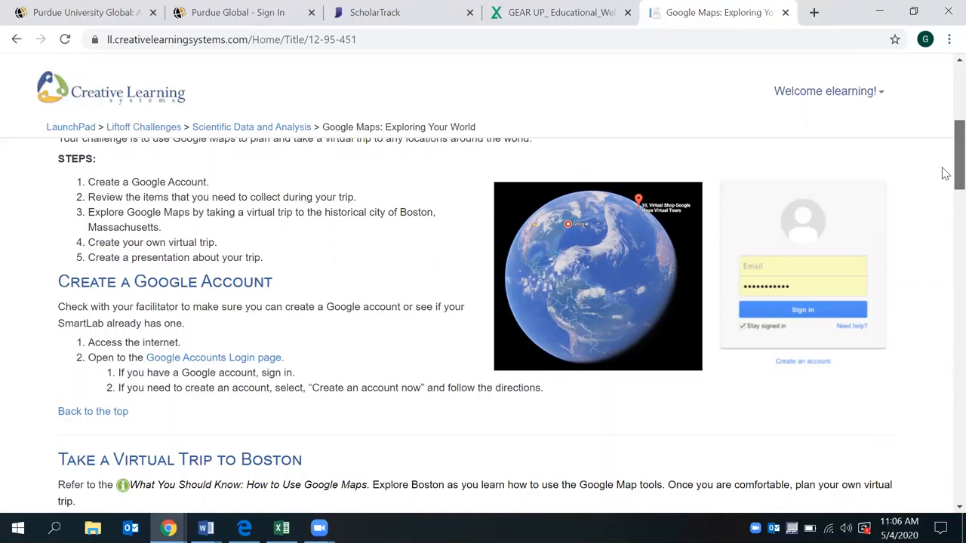
scroll(down, 3)
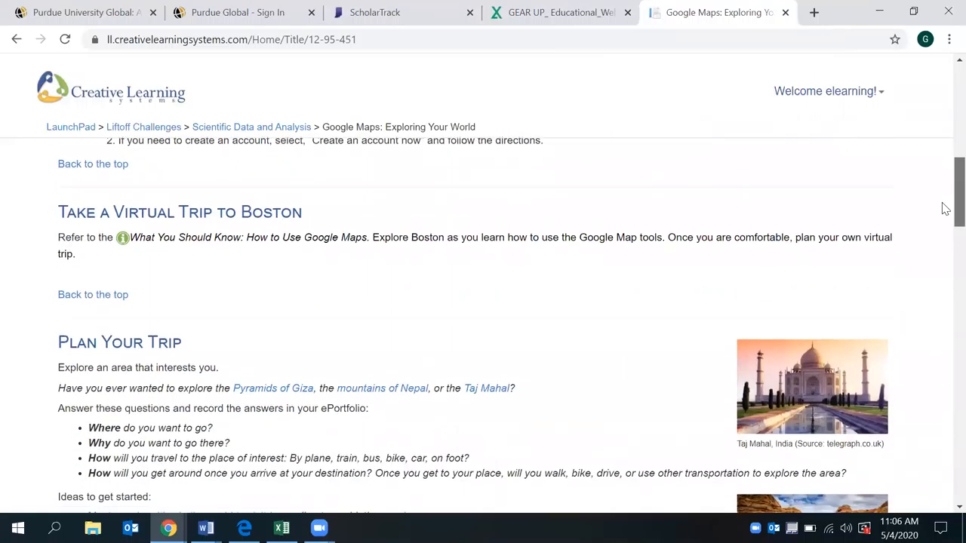
scroll(down, 3)
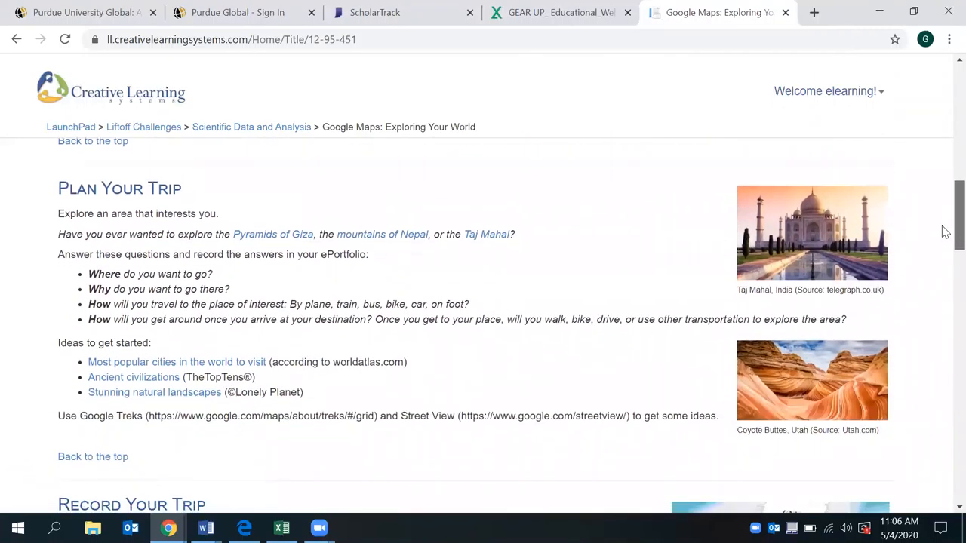
scroll(down, 3)
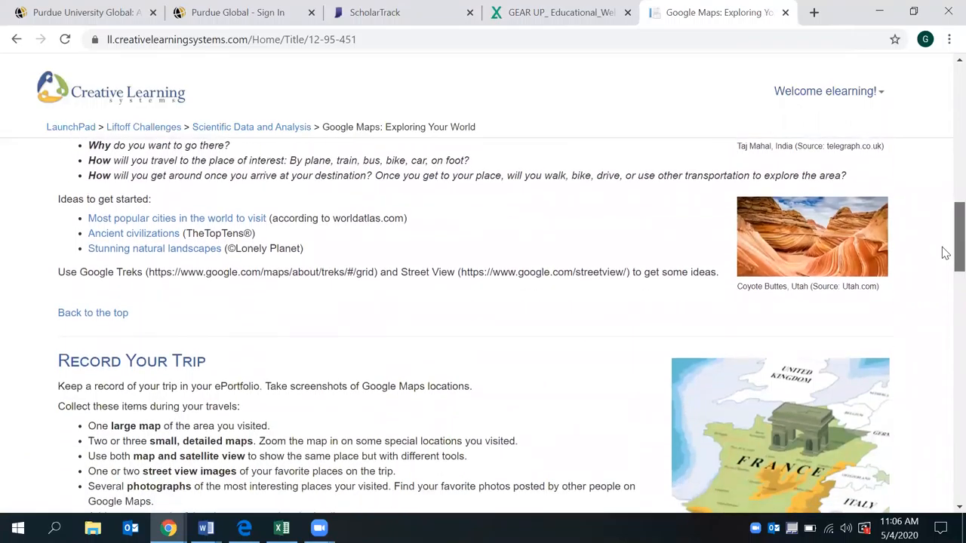
scroll(down, 3)
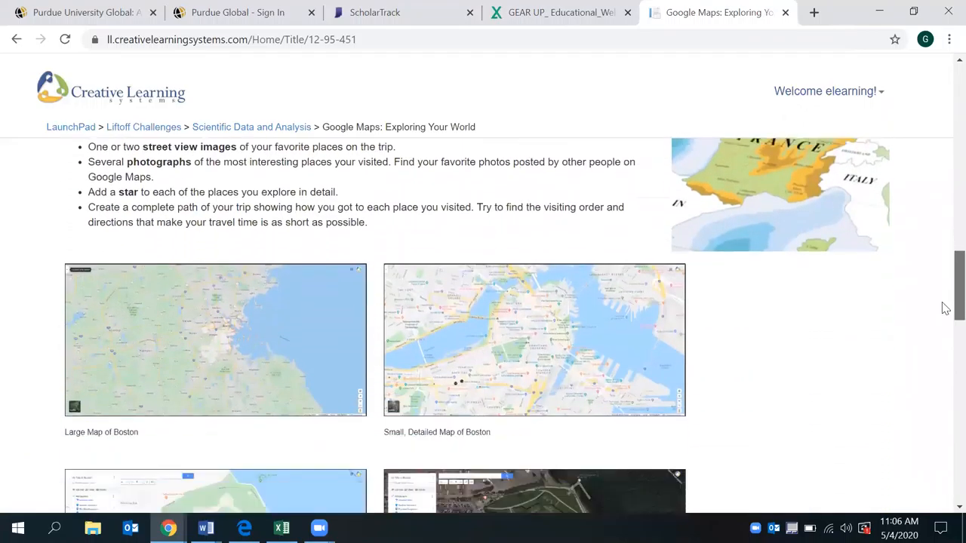
scroll(down, 3)
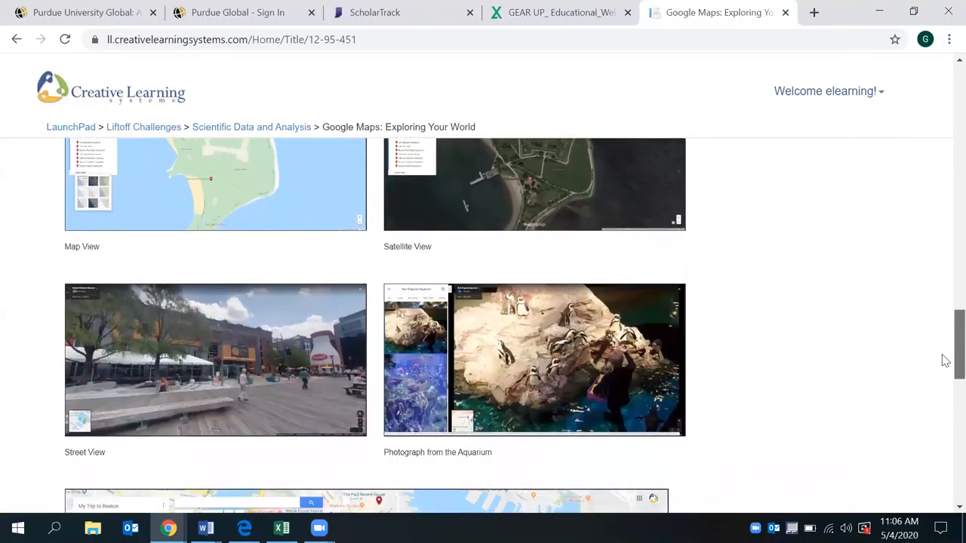
scroll(down, 3)
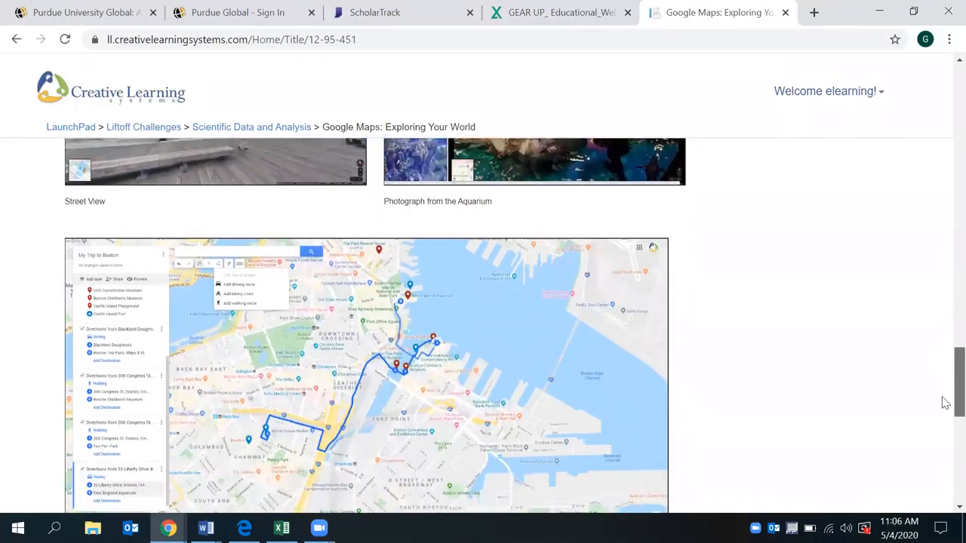
scroll(down, 3)
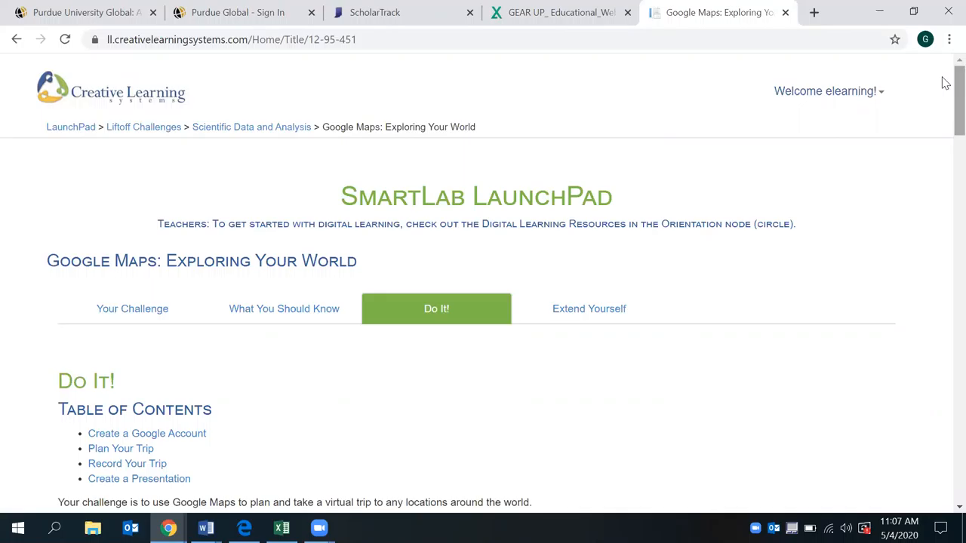
mouse_move(872, 99)
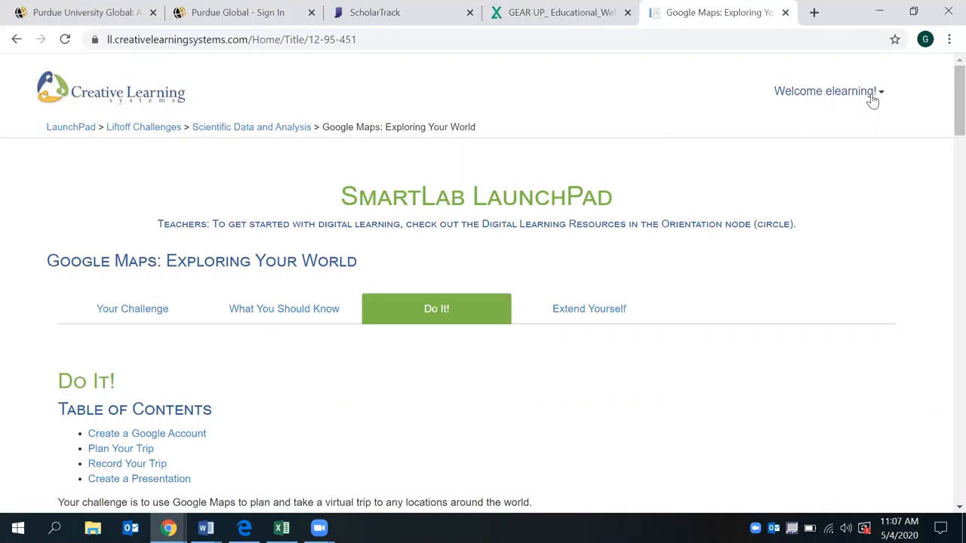